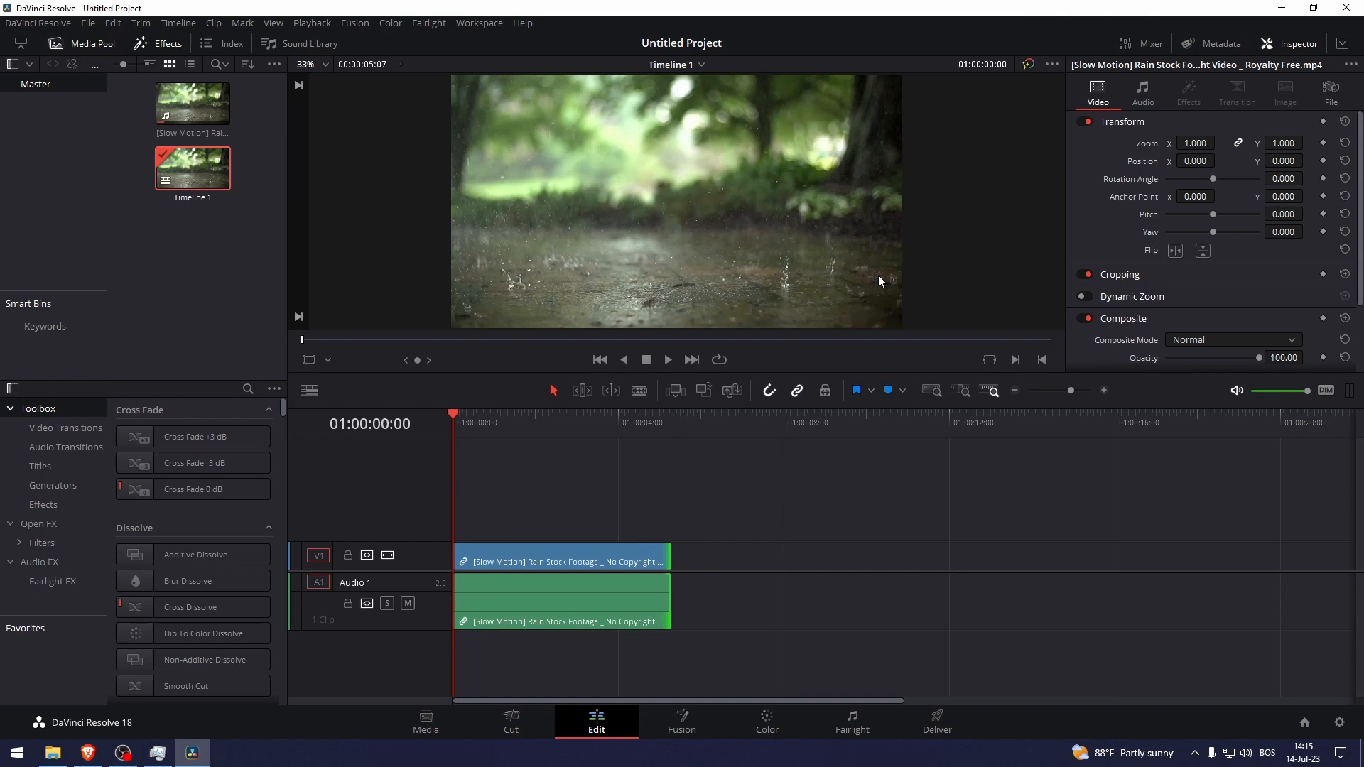
mouse_move(509, 431)
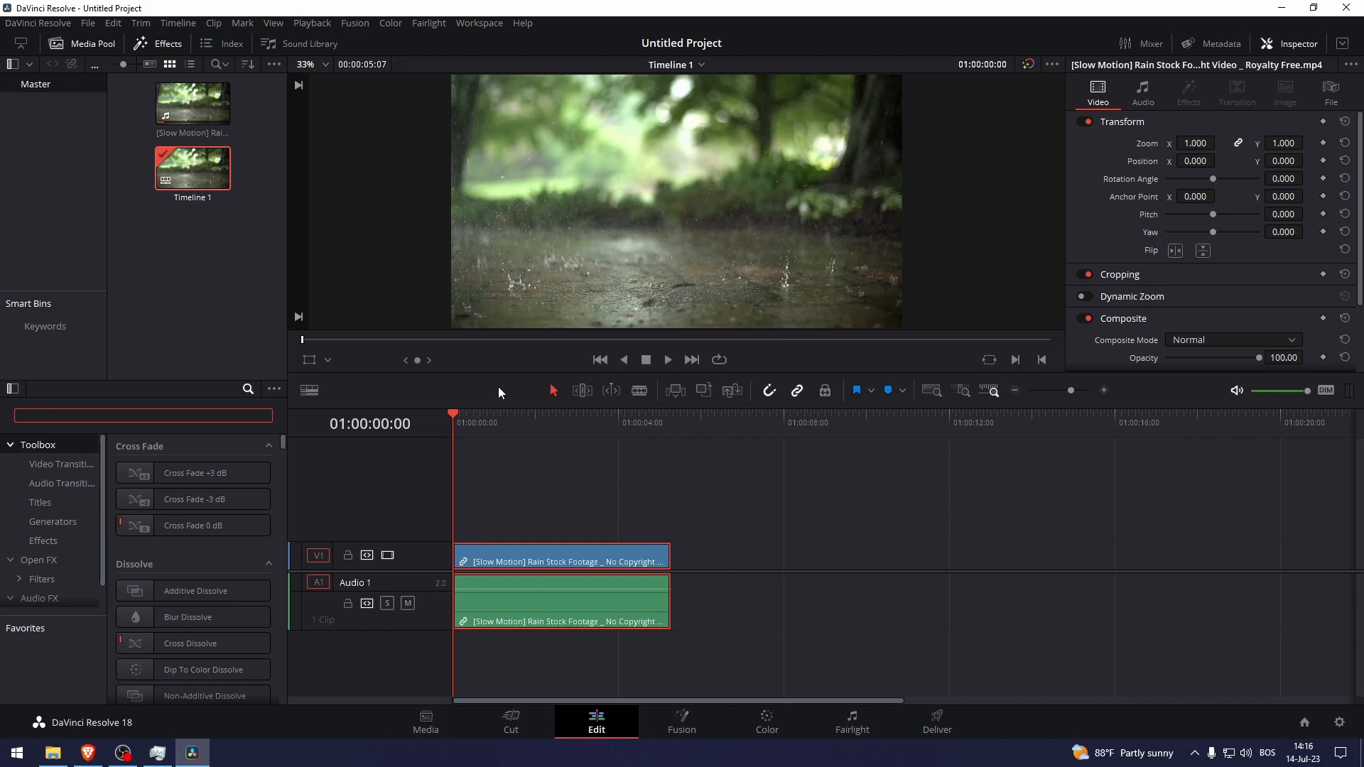
Search effects for 'adju' and place an Adjustment Clip above the V1 rain clip.
type("adju")
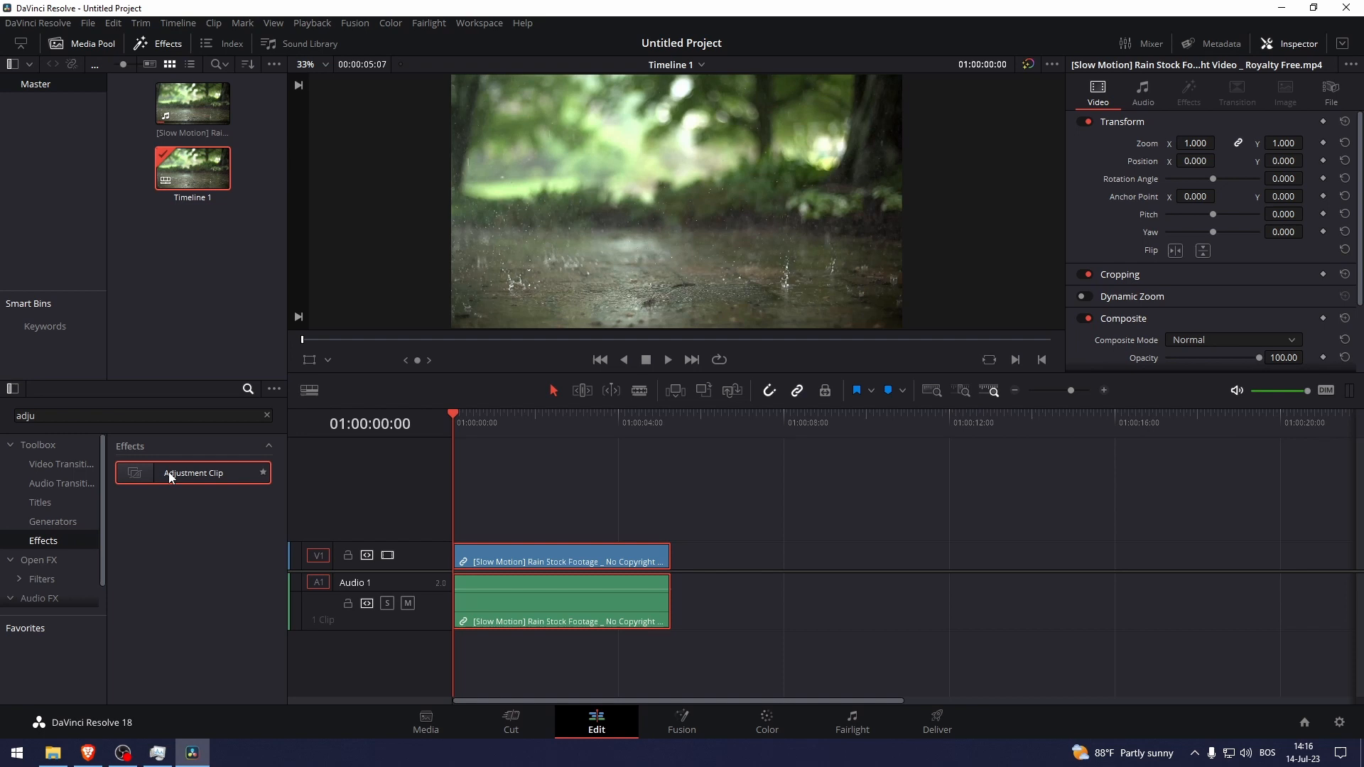
left_click_drag(193, 473, 476, 526)
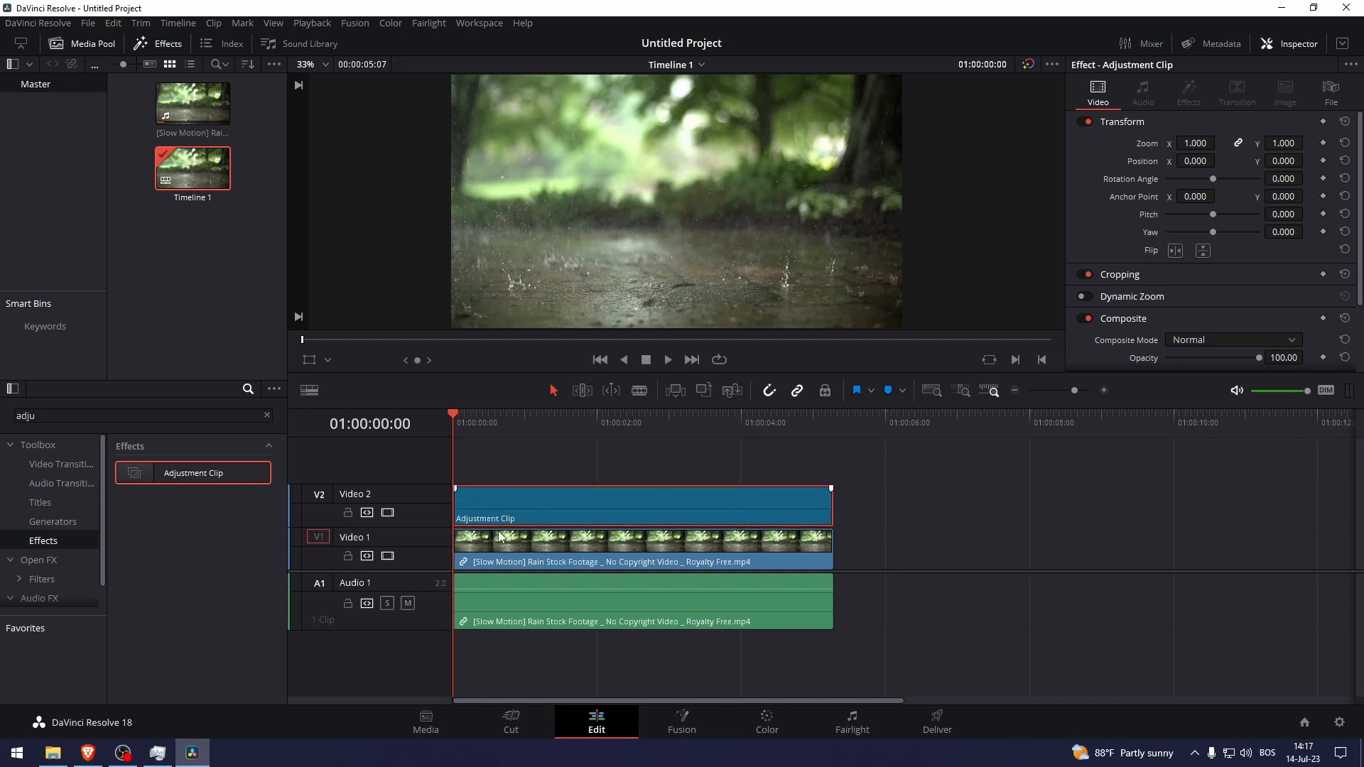
left_click(640, 544)
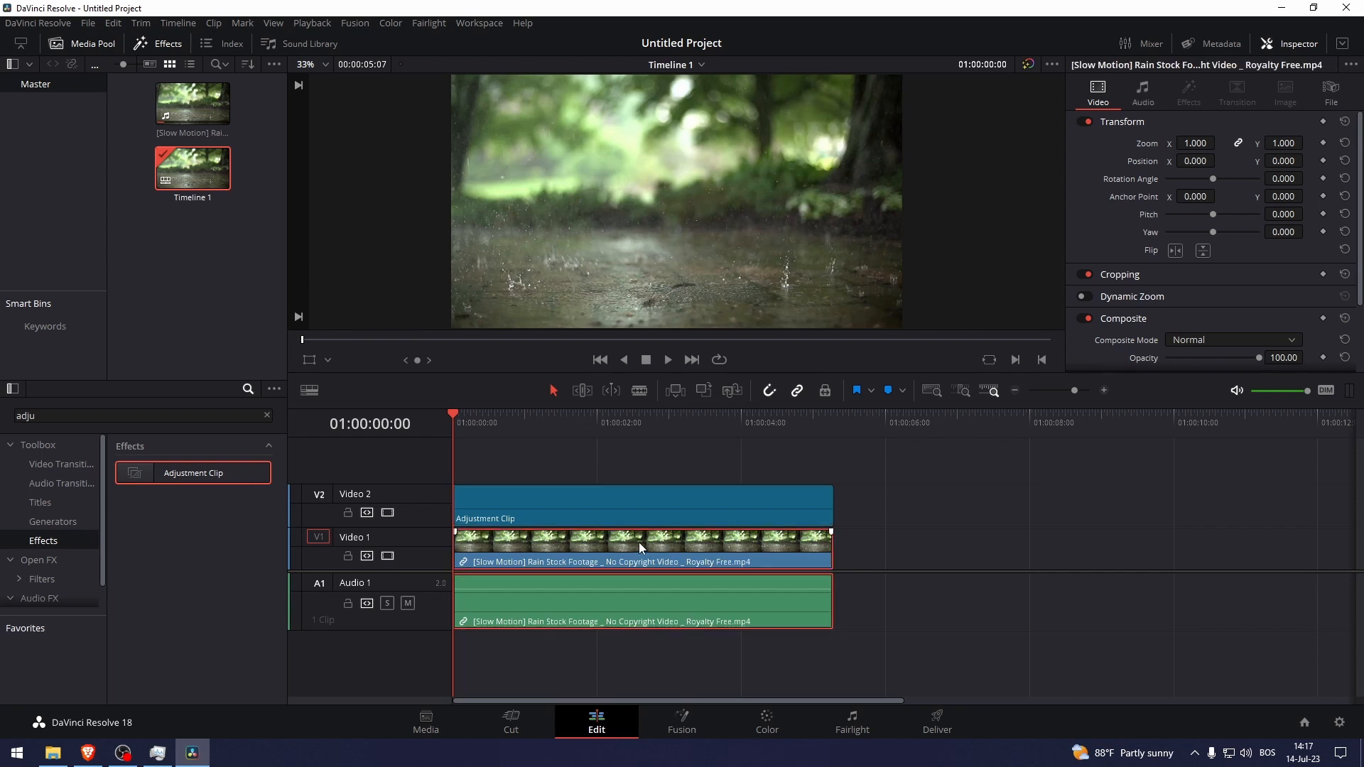
left_click(643, 506)
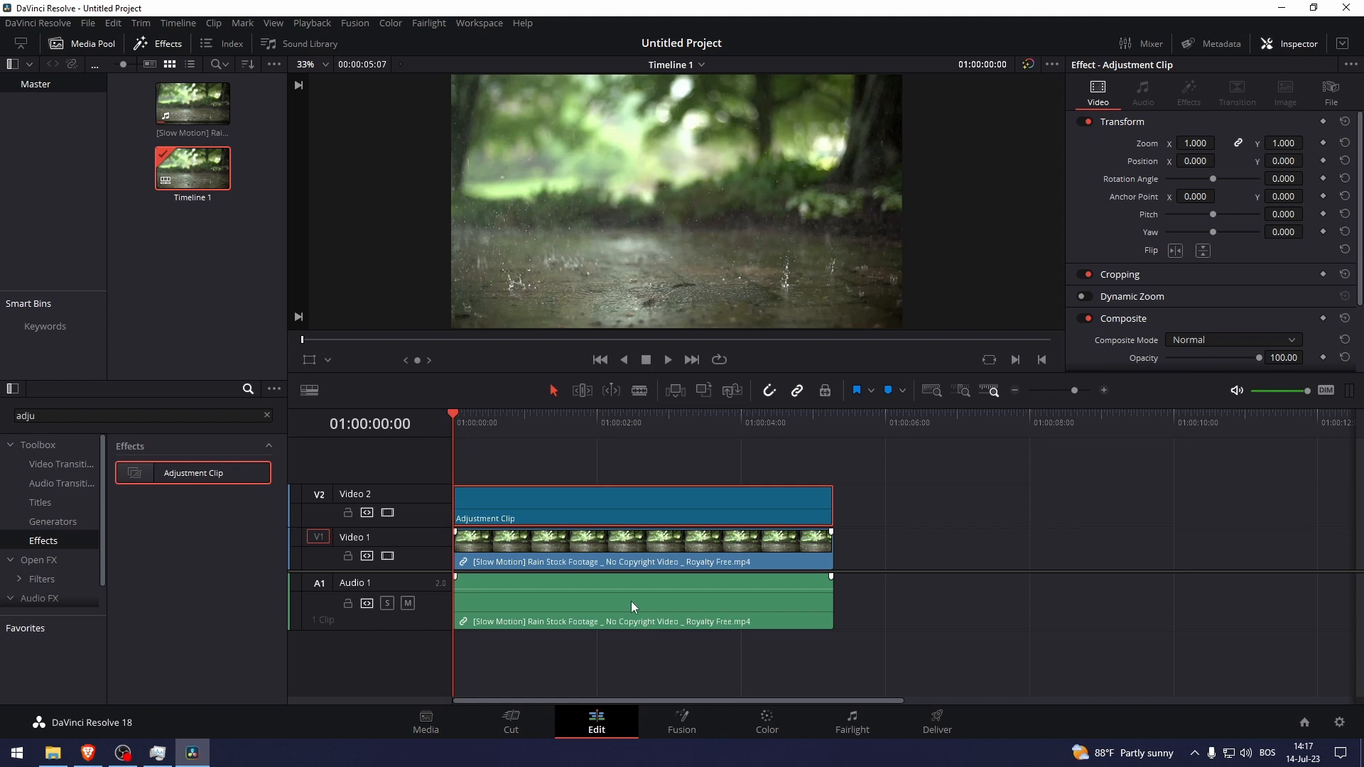
mouse_move(705, 720)
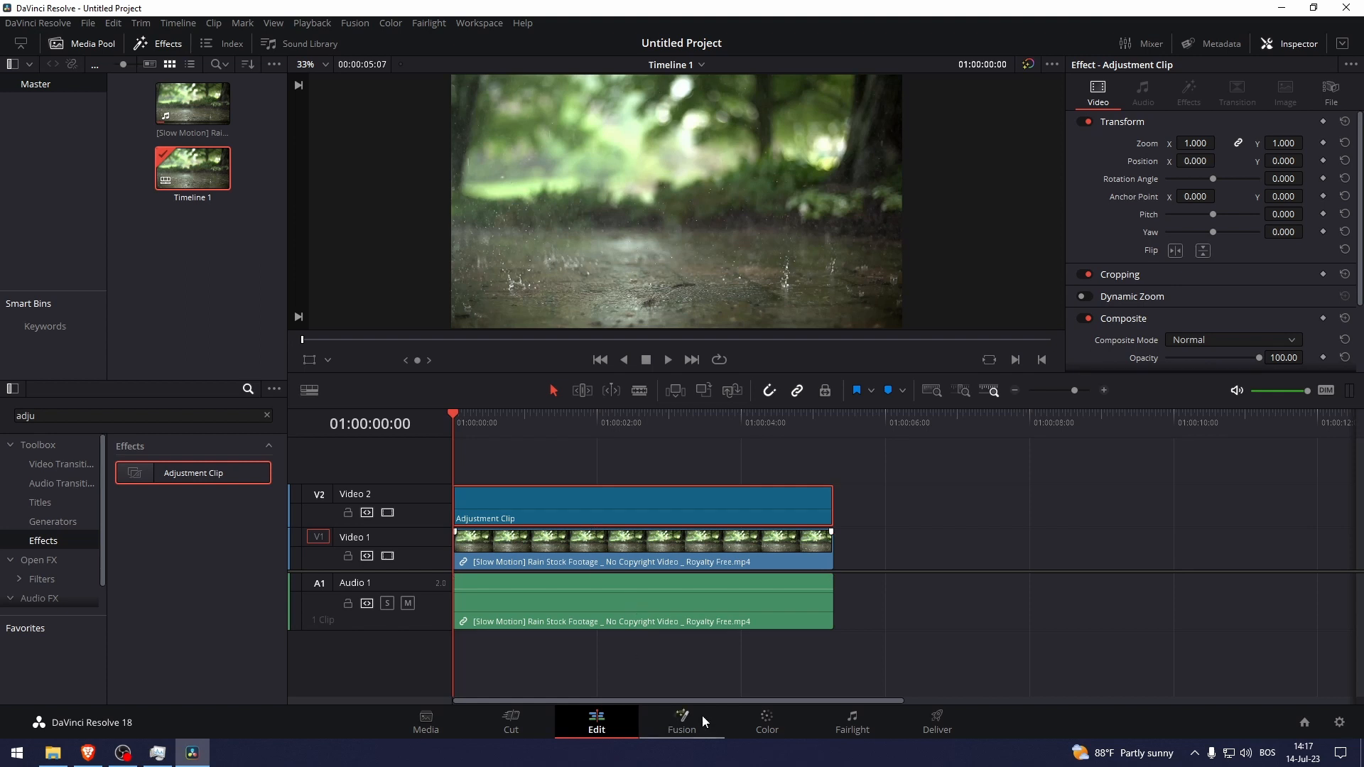
Open the selected Adjustment Clip on the Fusion page.
left_click(681, 722)
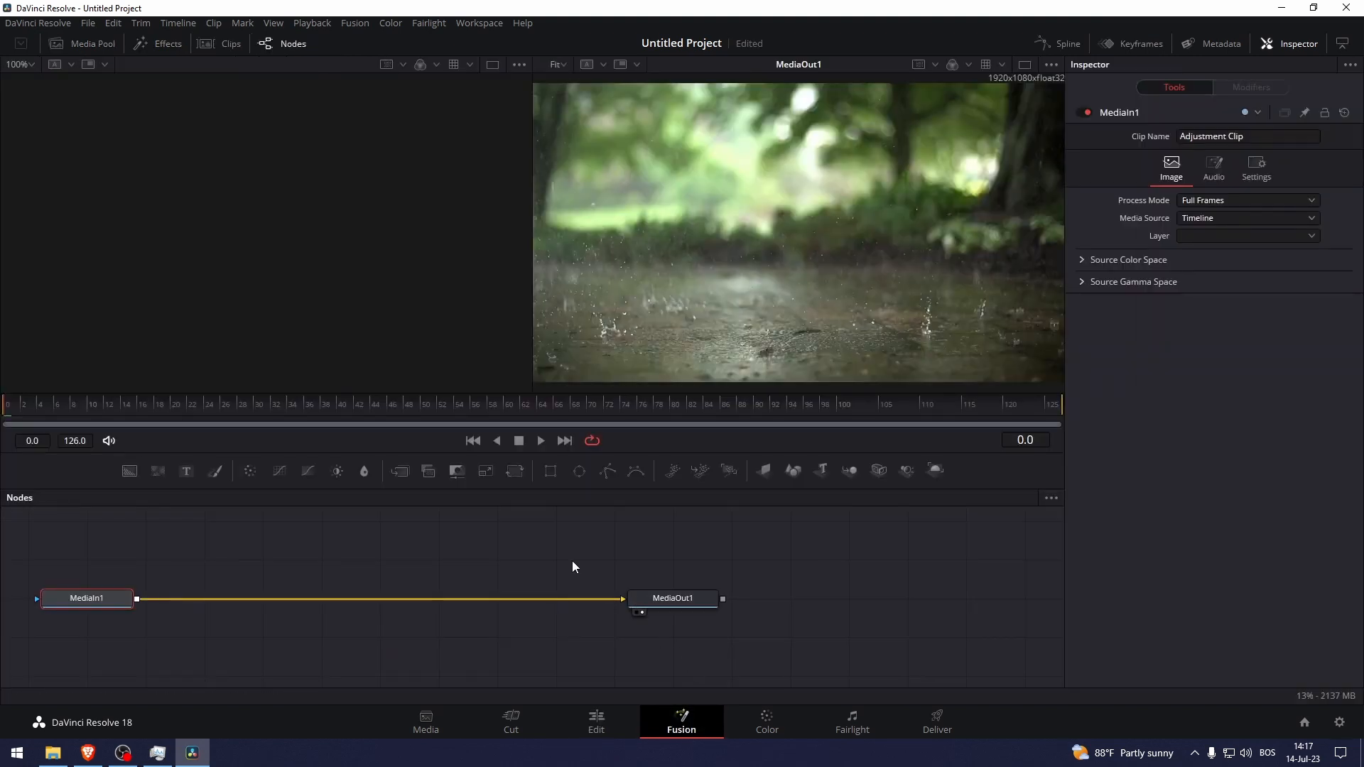
mouse_move(216, 470)
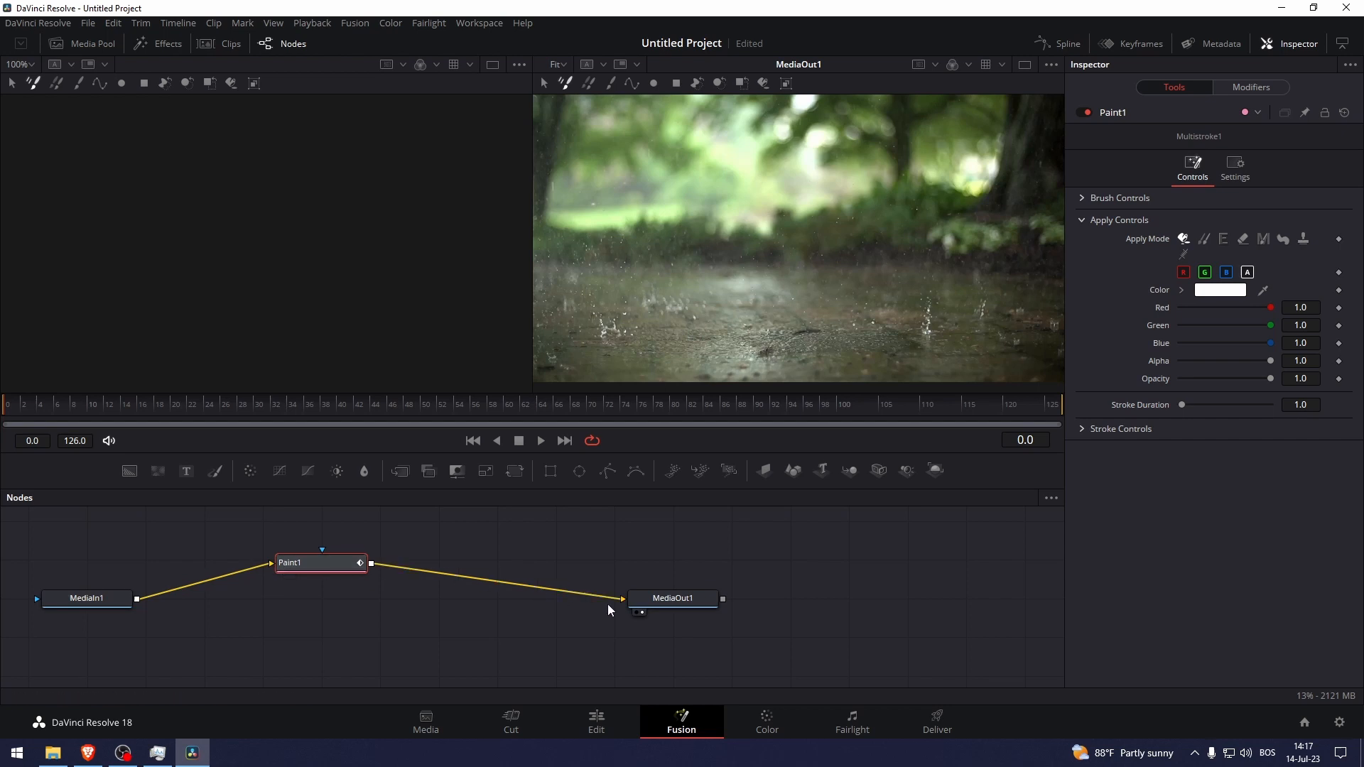
mouse_move(205, 523)
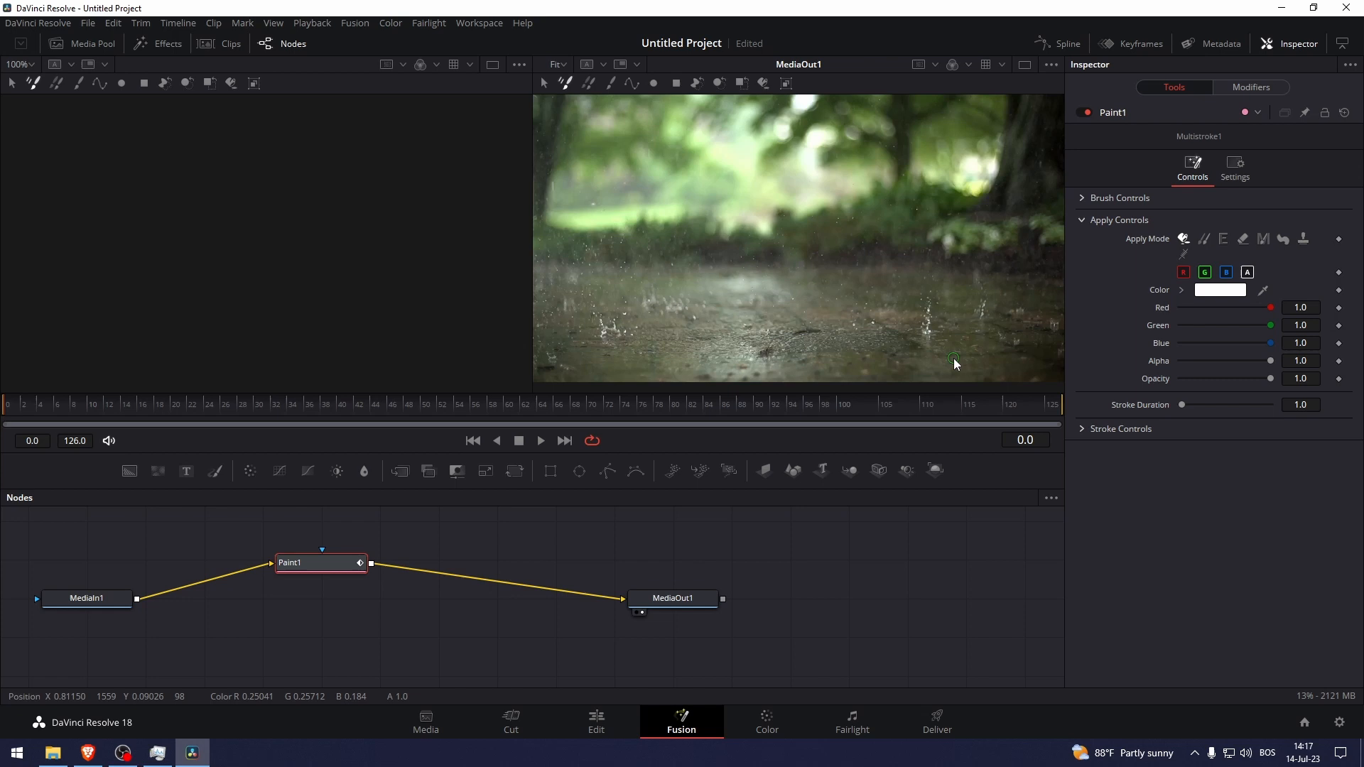
mouse_move(974, 251)
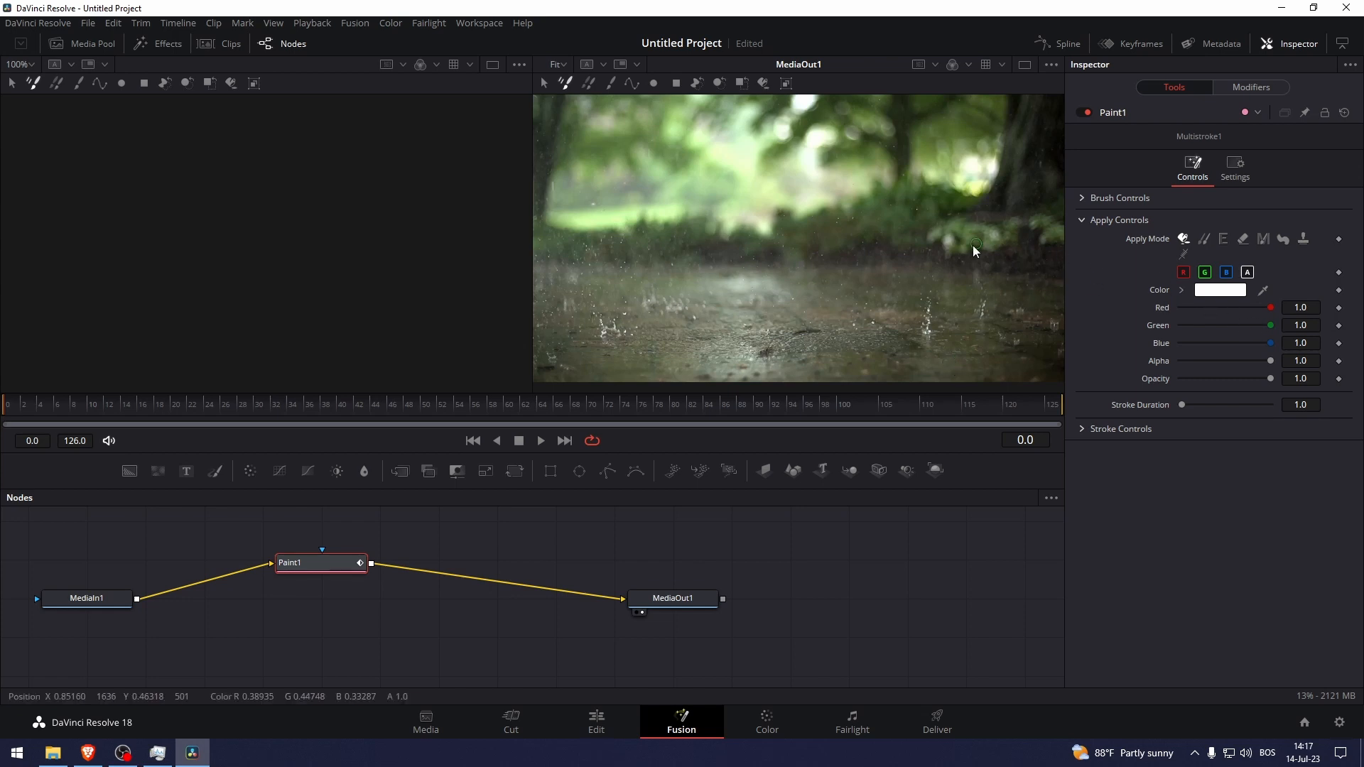
Paint blue test scribbles across the rain footage in the viewer.
left_click_drag(974, 252, 866, 252)
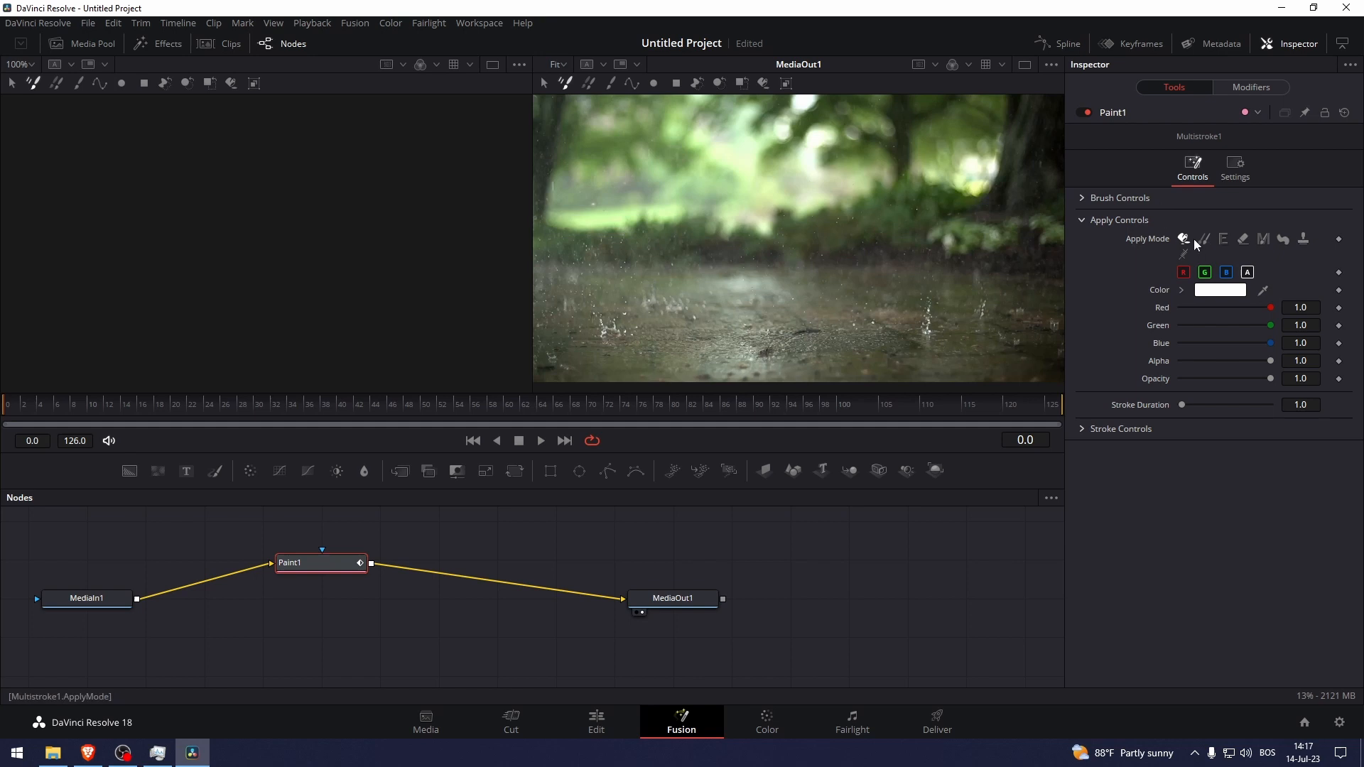
mouse_move(1115, 274)
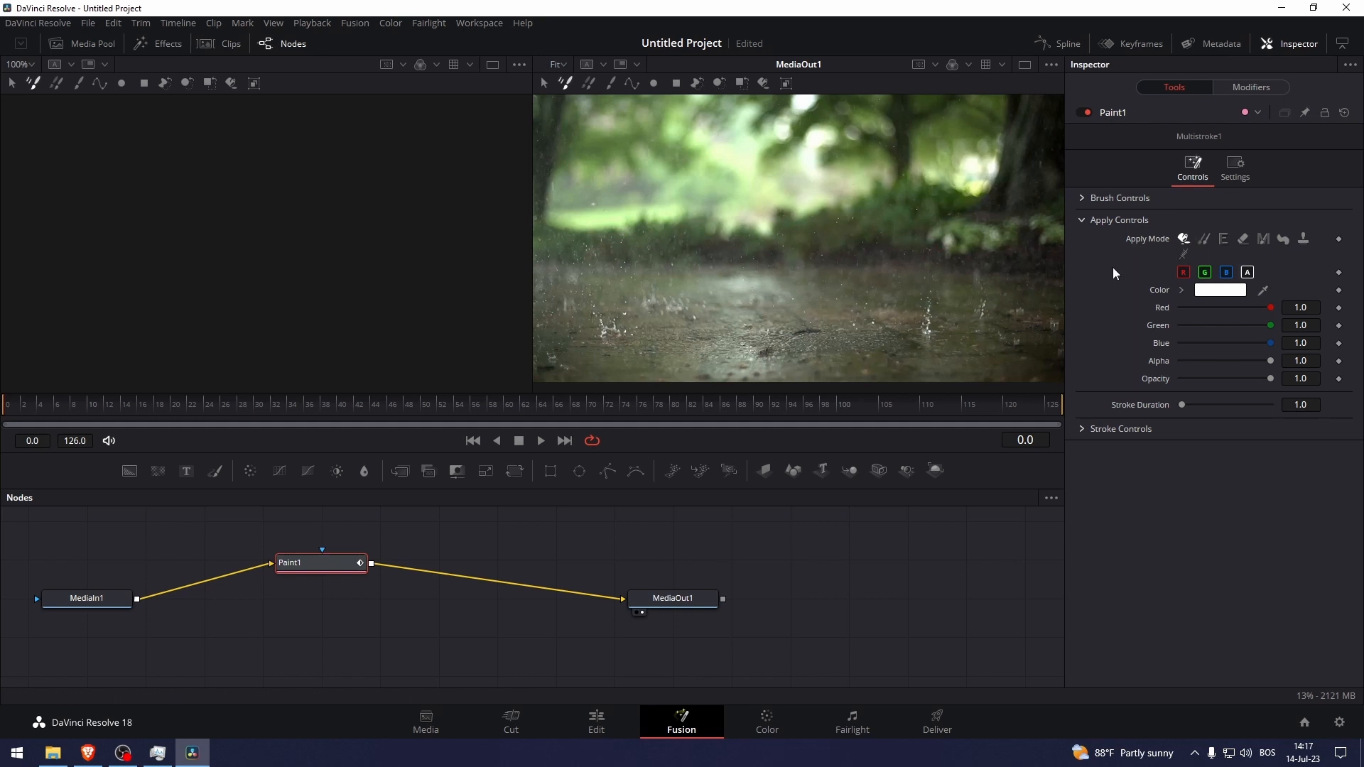
left_click_drag(766, 326, 831, 348)
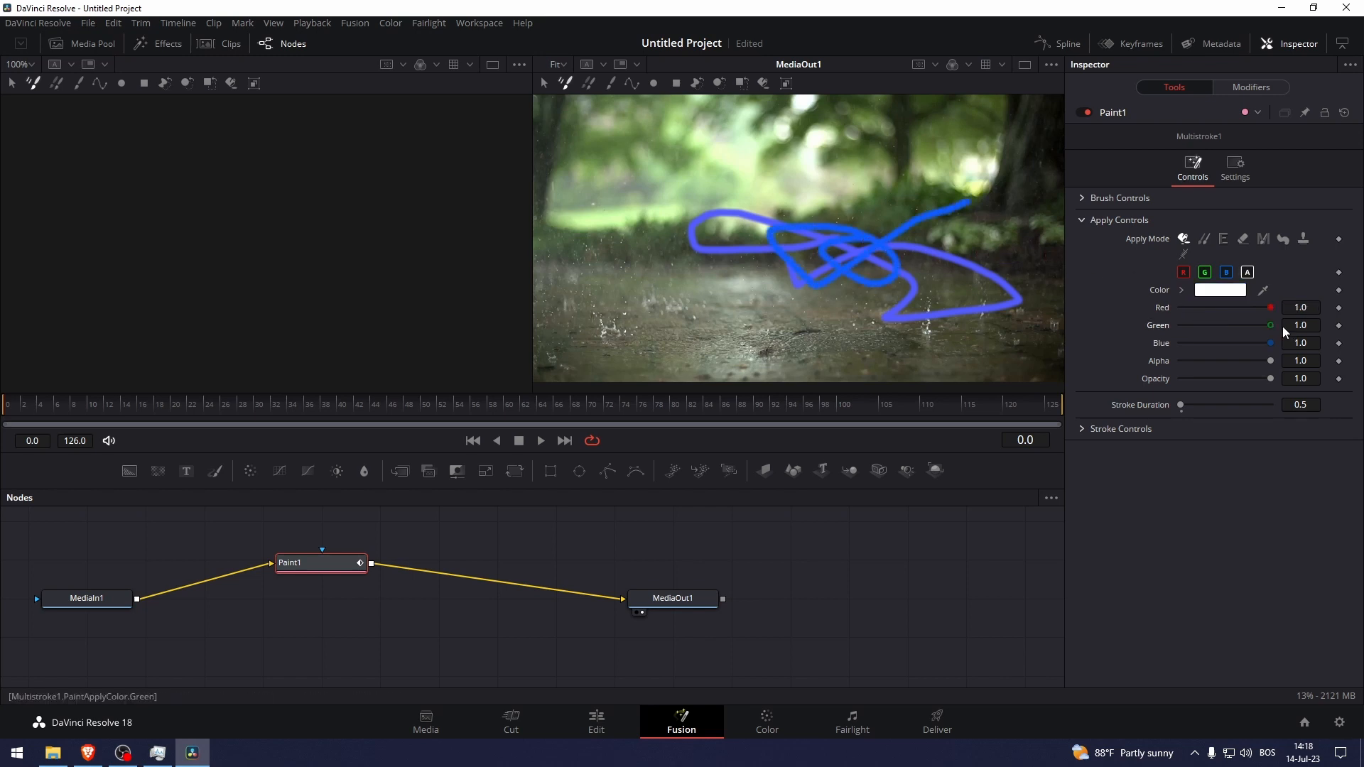
Expand Brush Controls for the hand-lettered 'Thx for Watching', then return to Edit.
left_click(1208, 239)
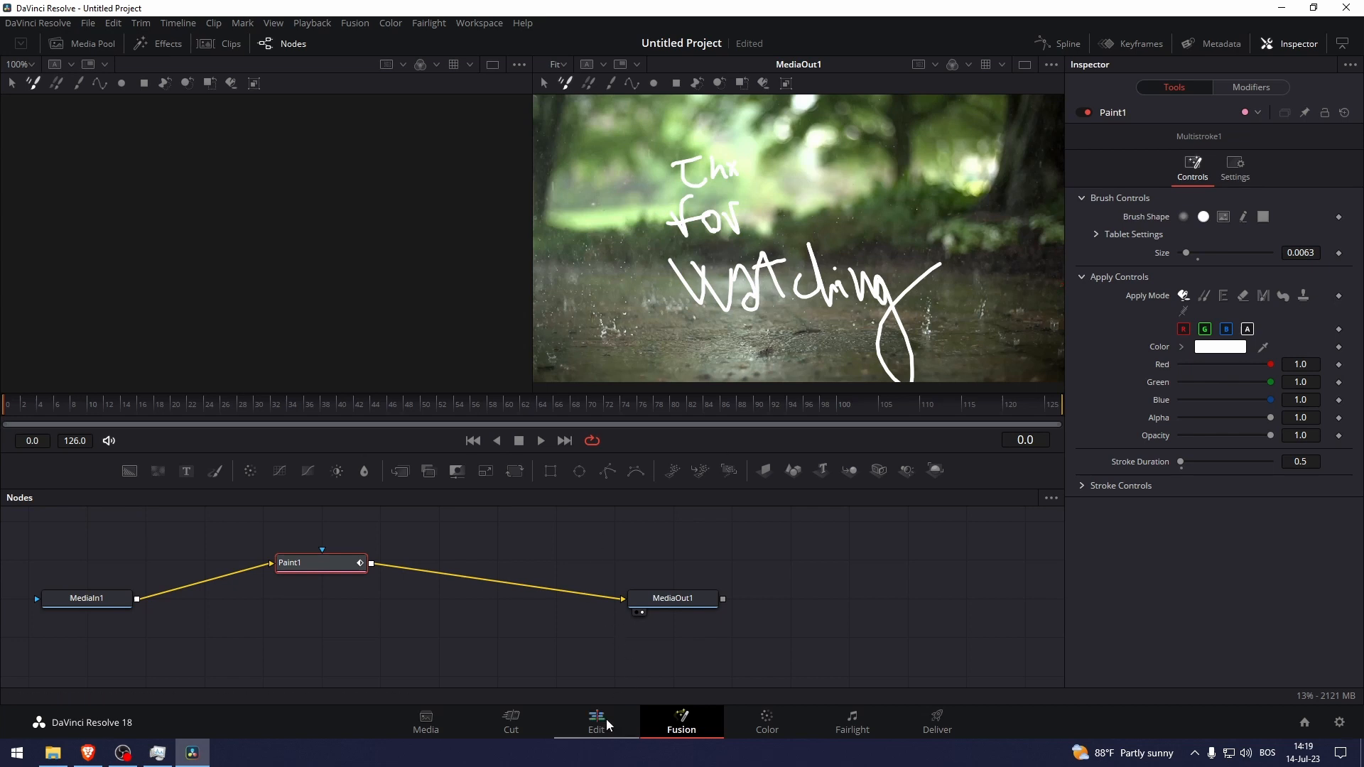
left_click(596, 721)
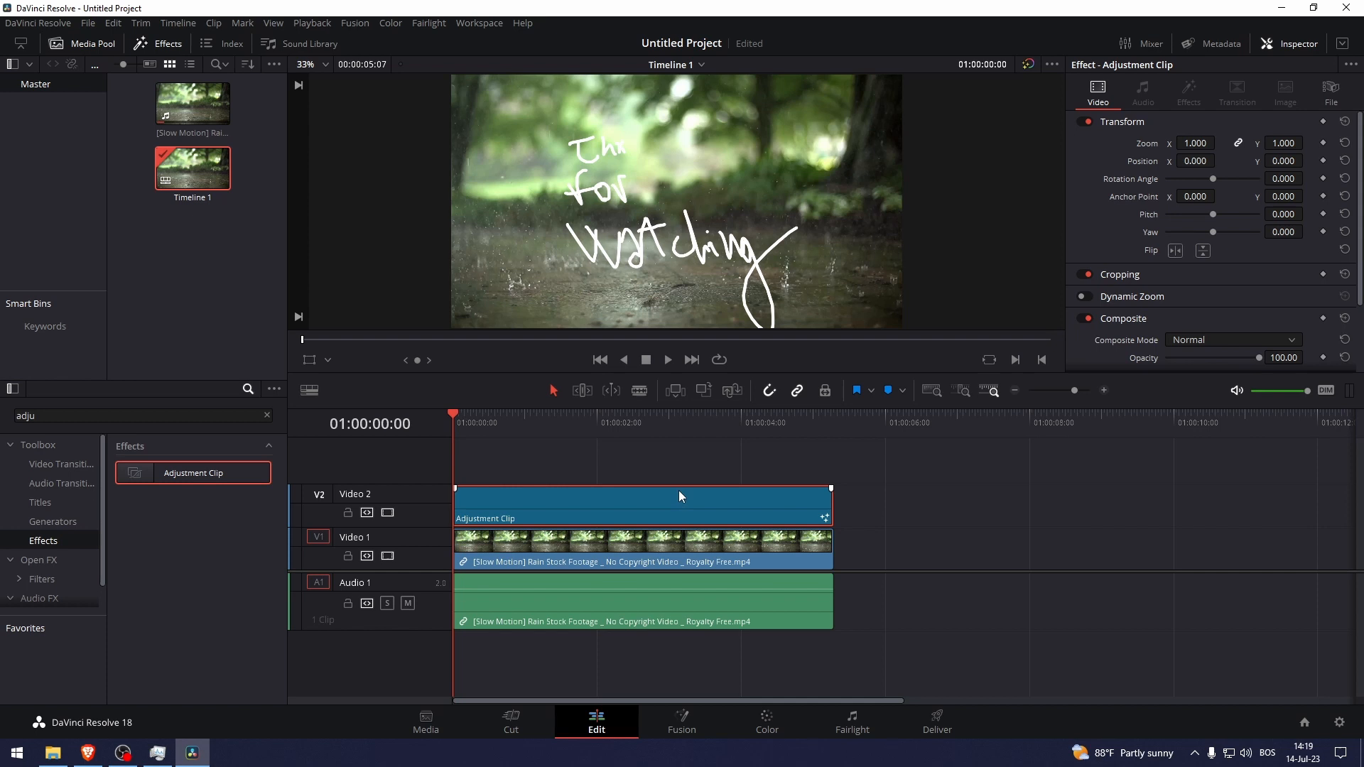
mouse_move(680, 493)
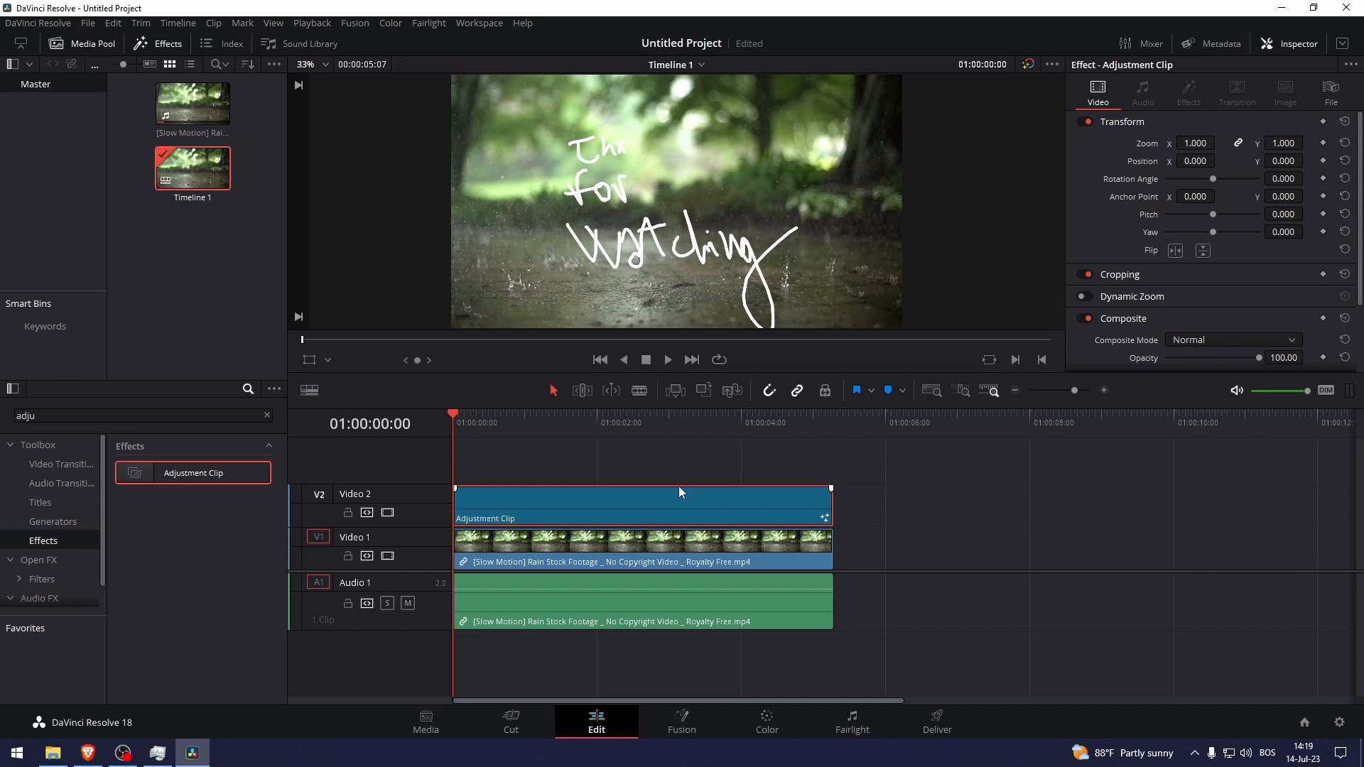